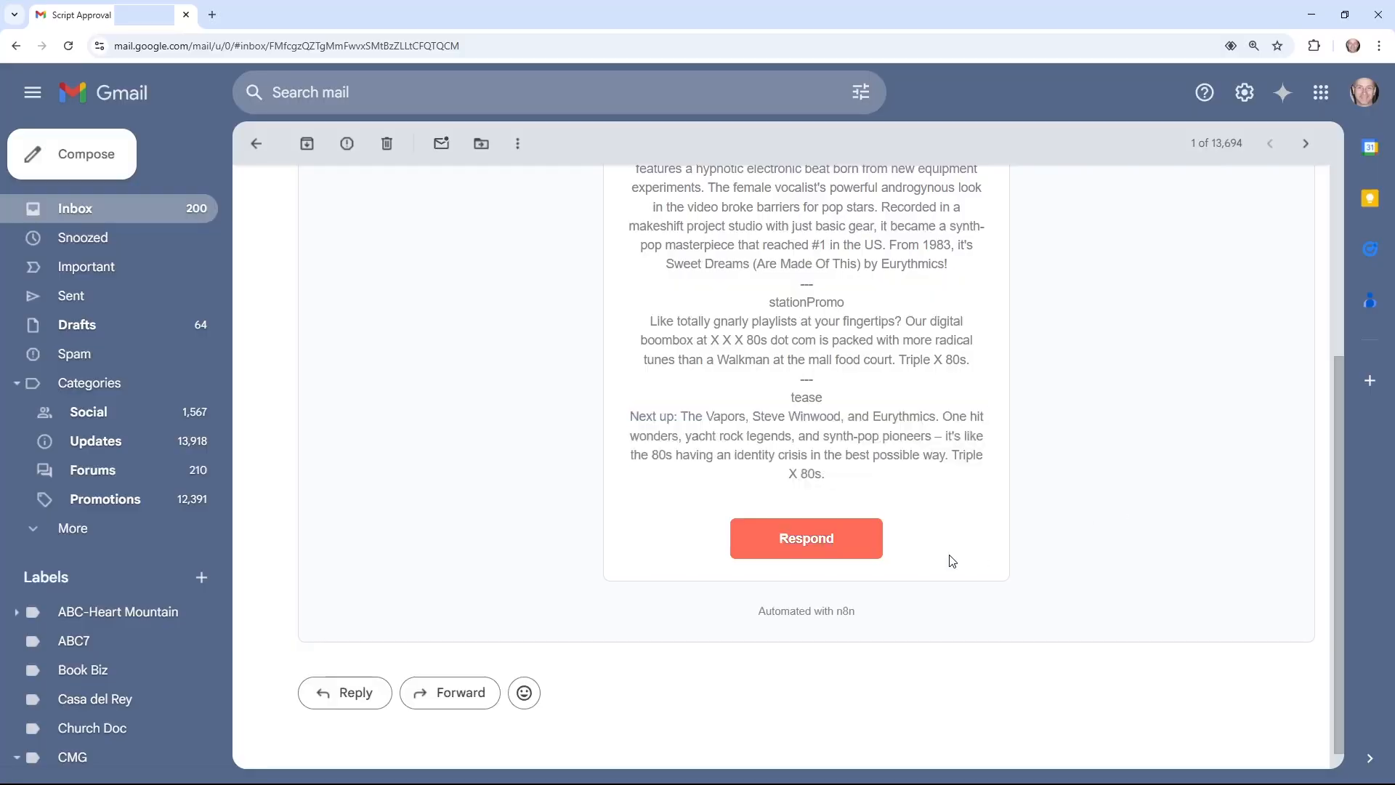
# Open the n8n approval form from the email's Respond button to review rewind, stationPromo and tease.
pyautogui.click(804, 538)
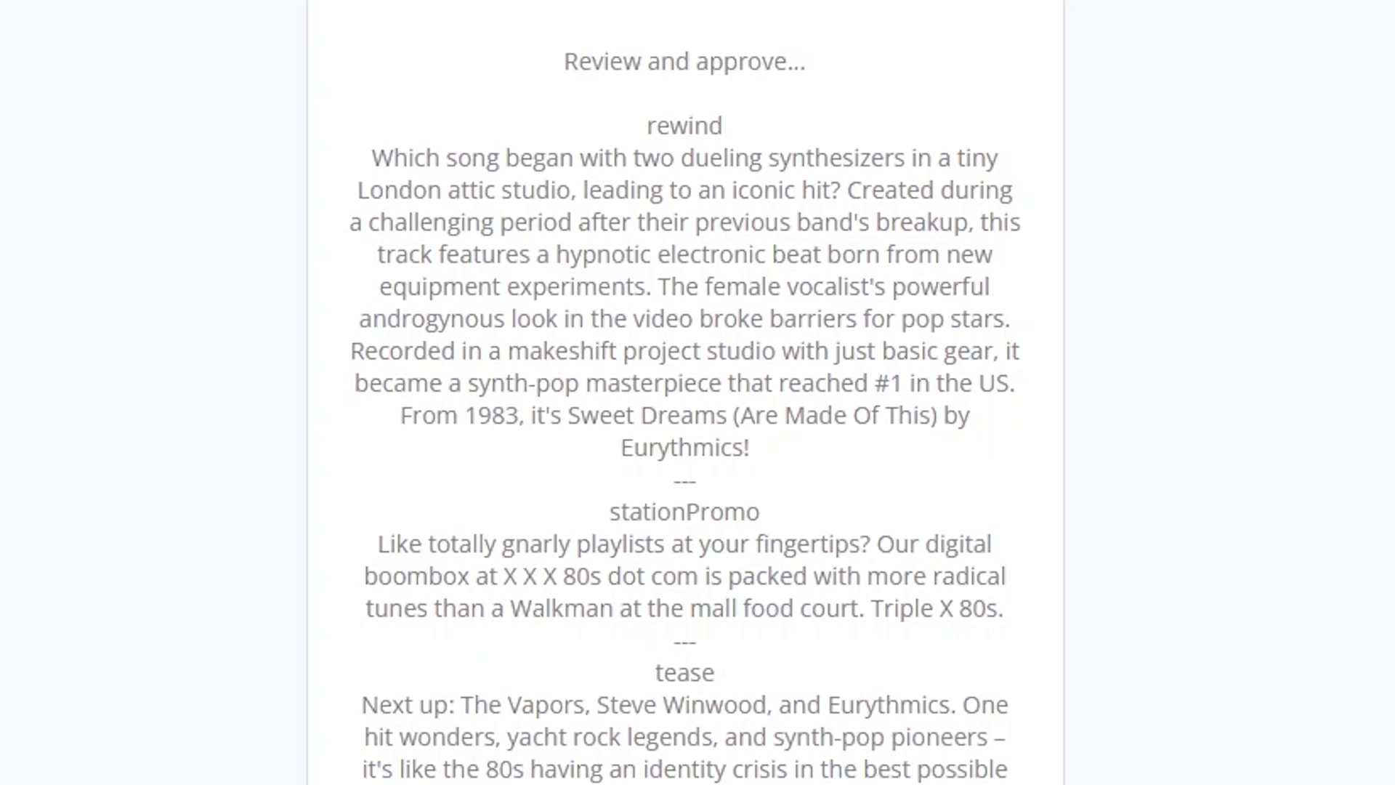
pyautogui.moveTo(1128, 674)
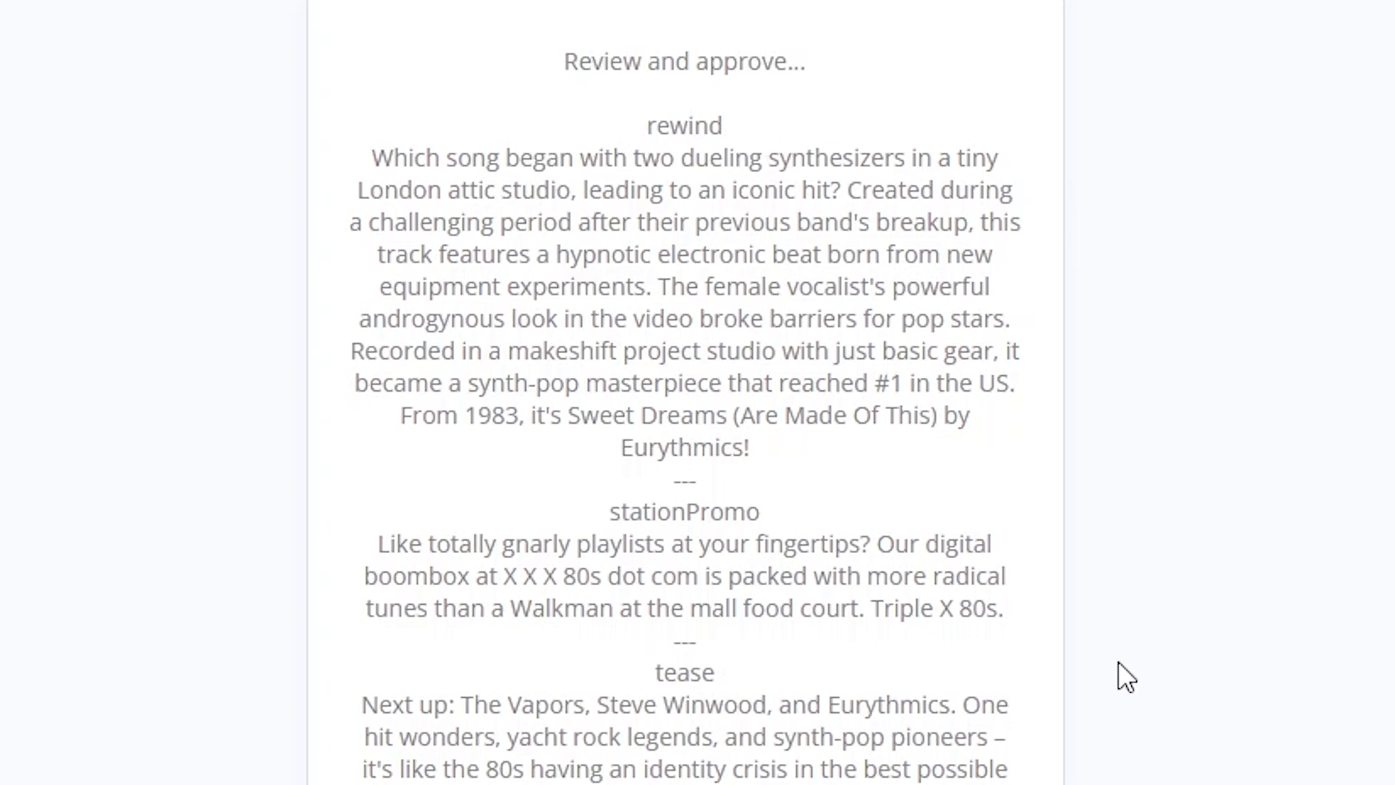